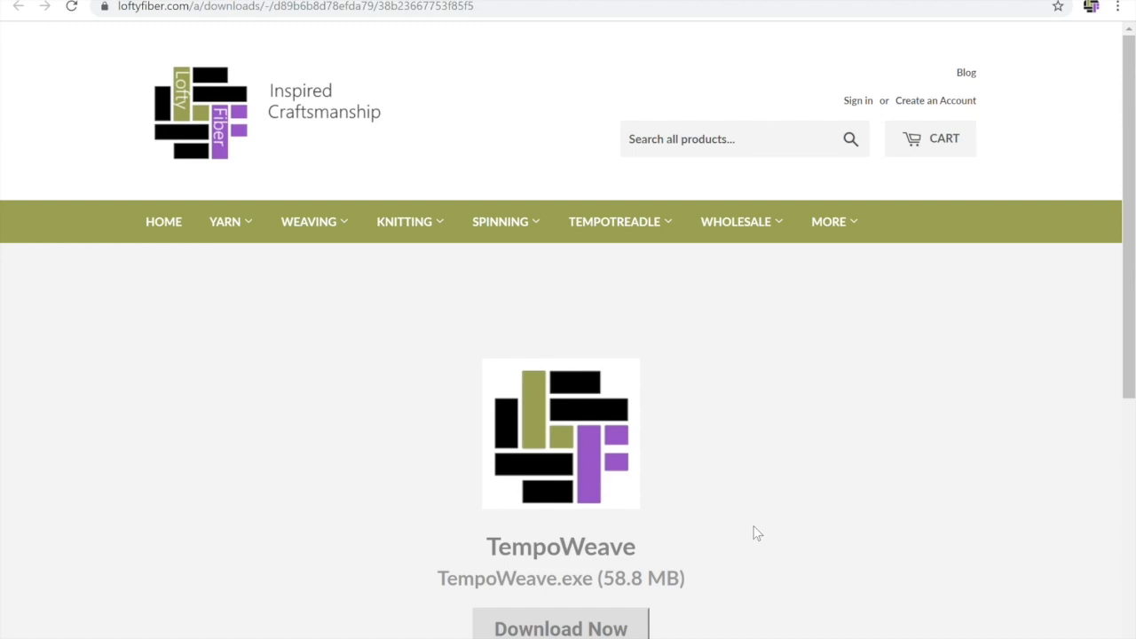
pyautogui.scroll(-3)
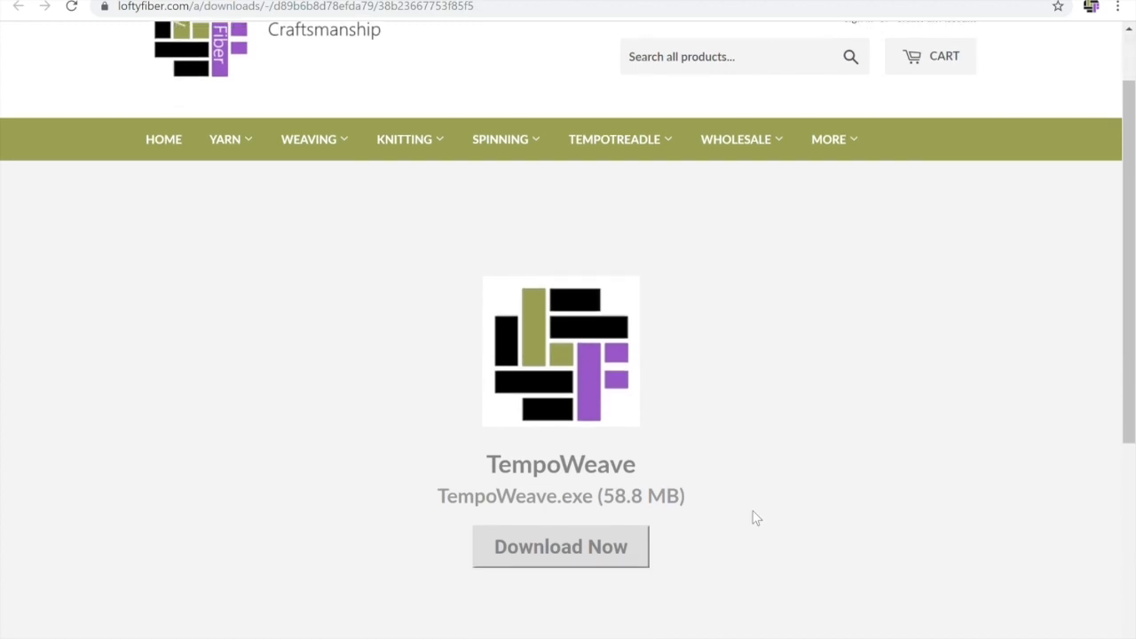
pyautogui.moveTo(541, 560)
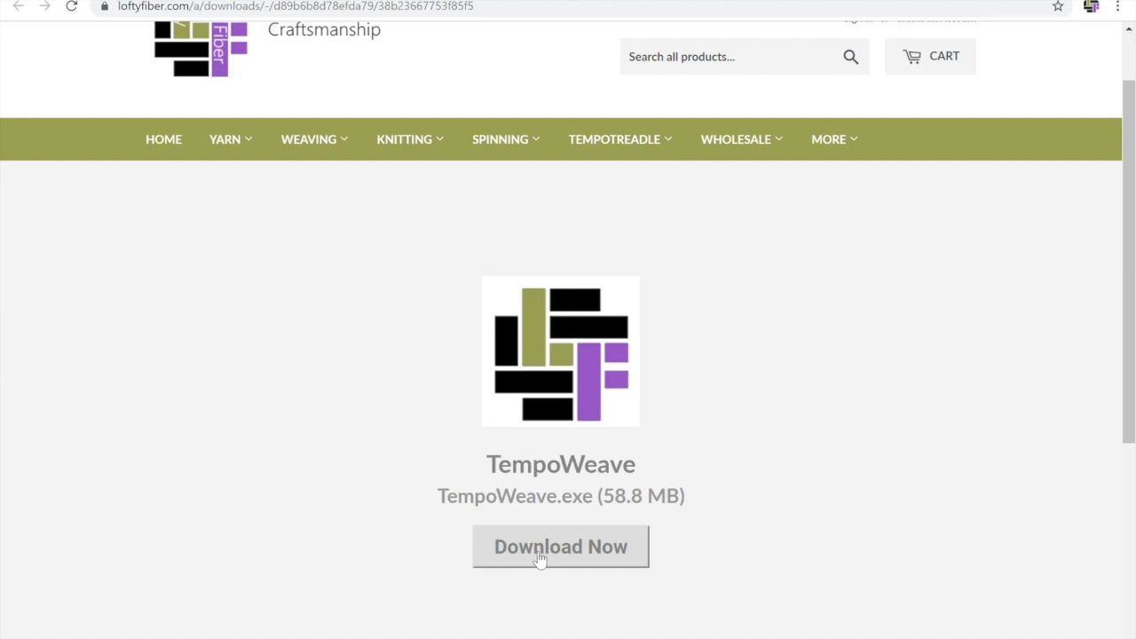